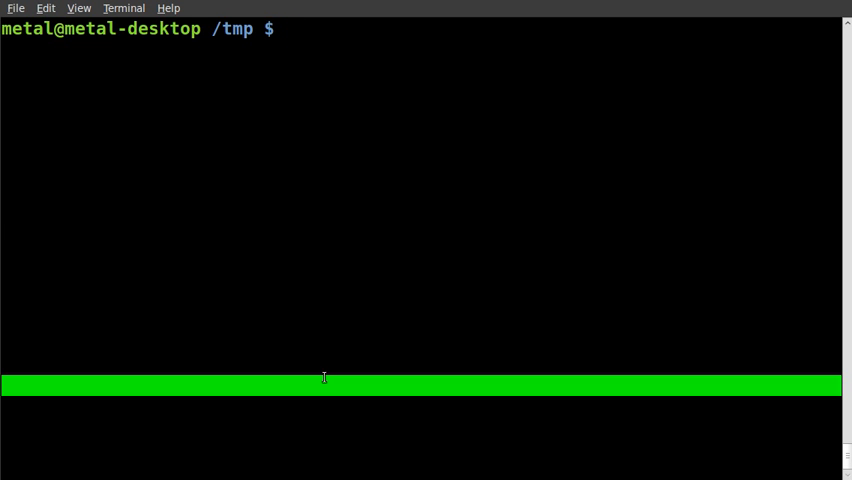
- Launch the Python 2.6.4 interpreter by entering 'python' at the /tmp prompt
type("p")
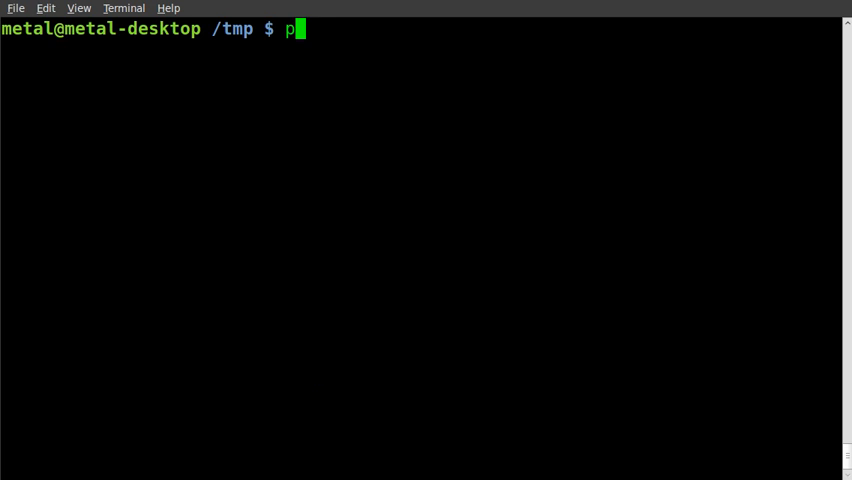
type("ython")
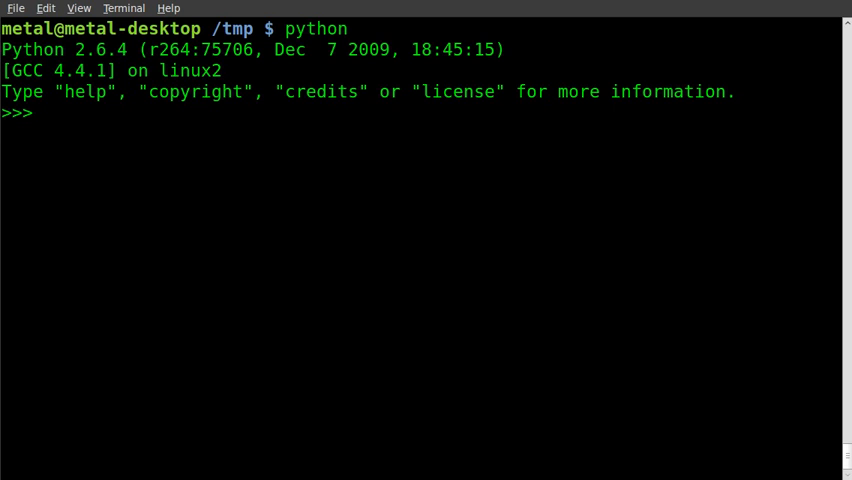
- Evaluate range(10) and range(100), listing 0 to 9 and 0 to 99
type("r")
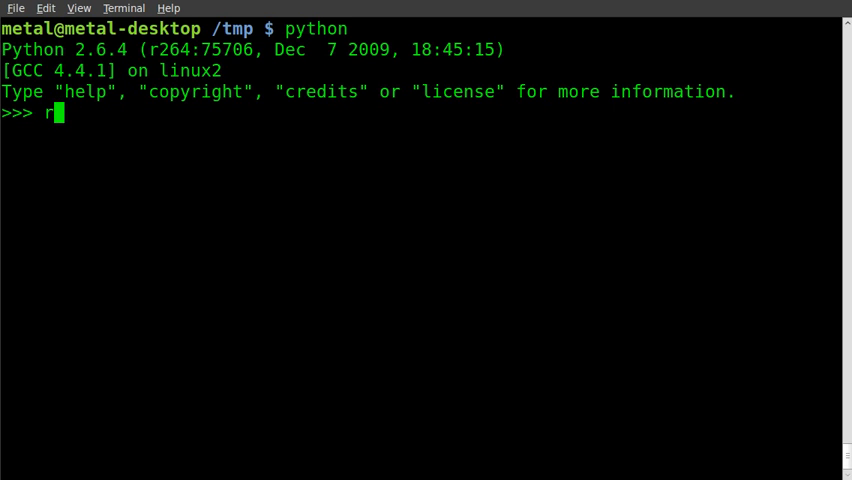
type("ange")
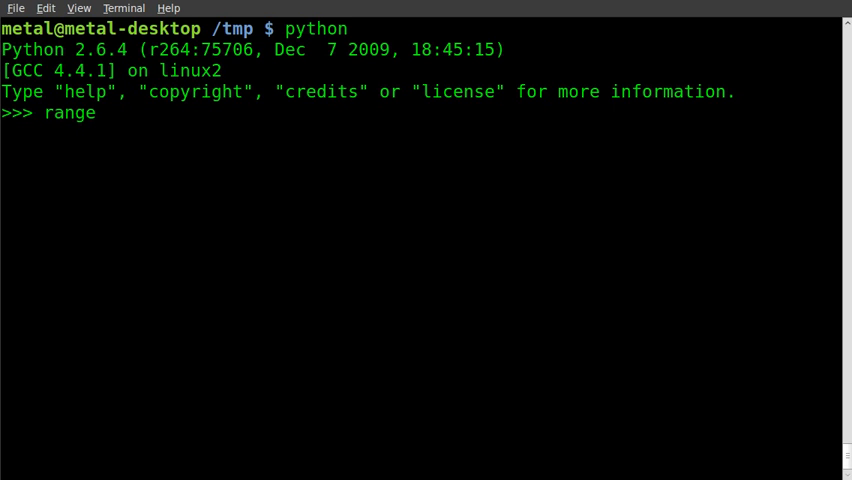
type("()")
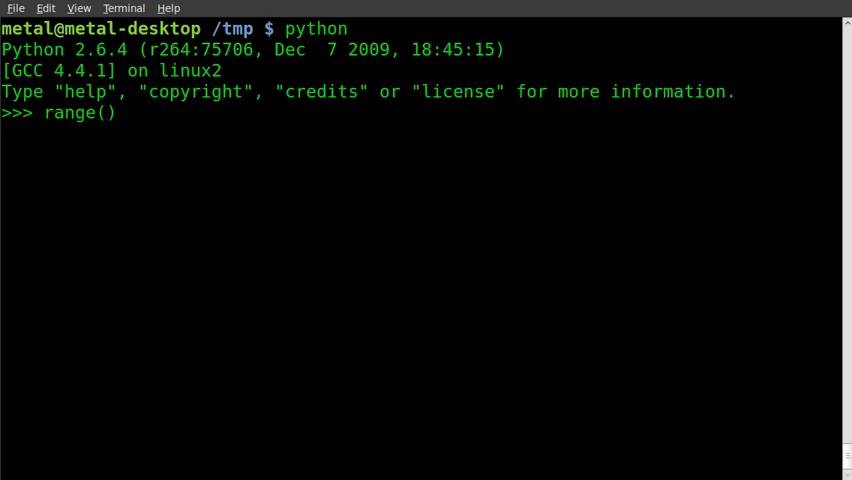
type("10")
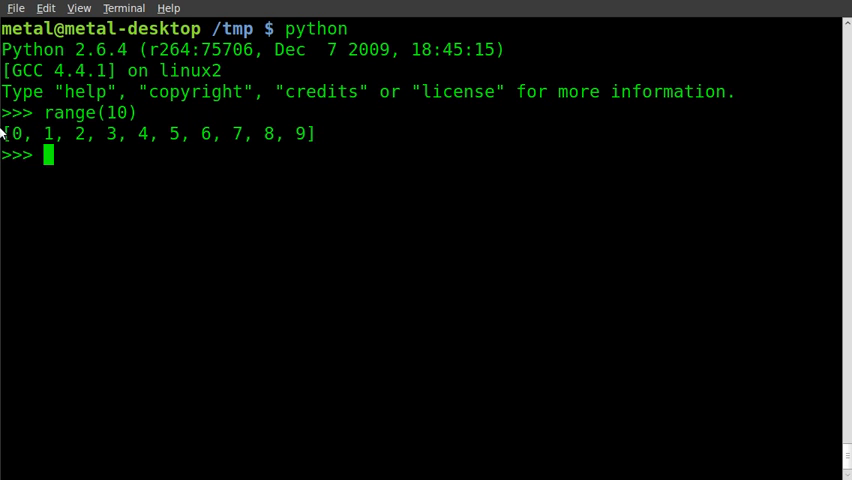
type("range(10)")
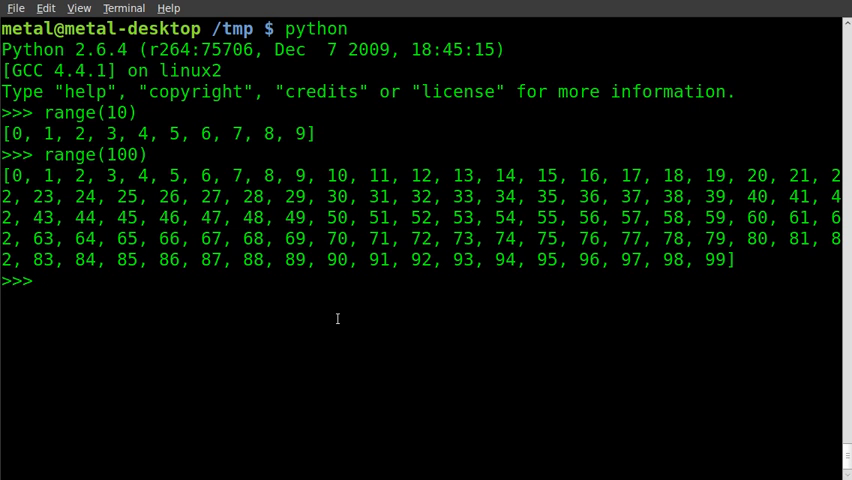
type("range(100)")
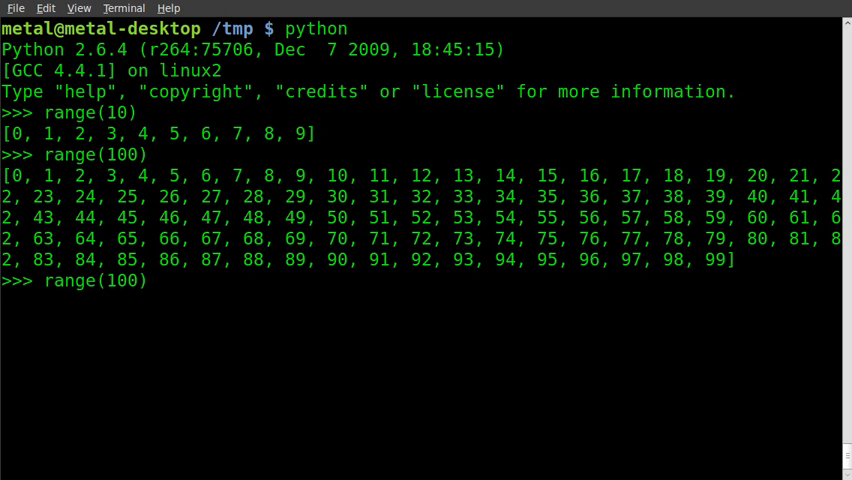
- Evaluate range(1, 100) and range(1, 101), the latter ending at 100
type("1,1")
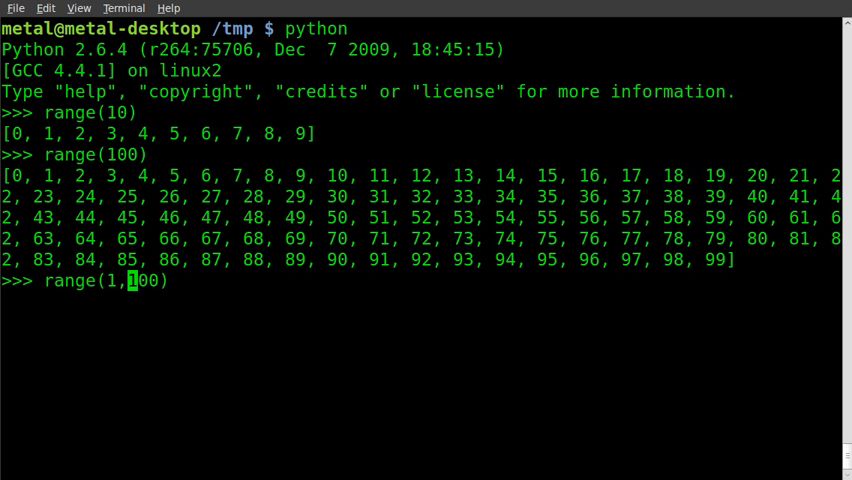
type("\" \"")
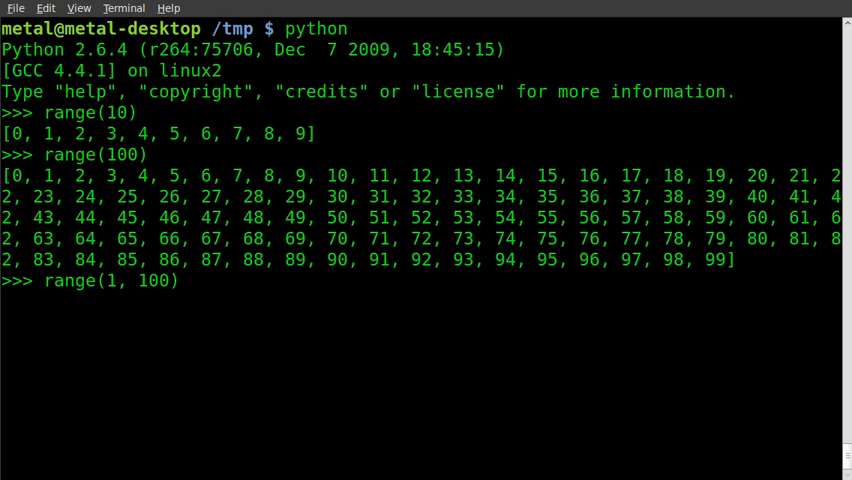
double_click(110, 281)
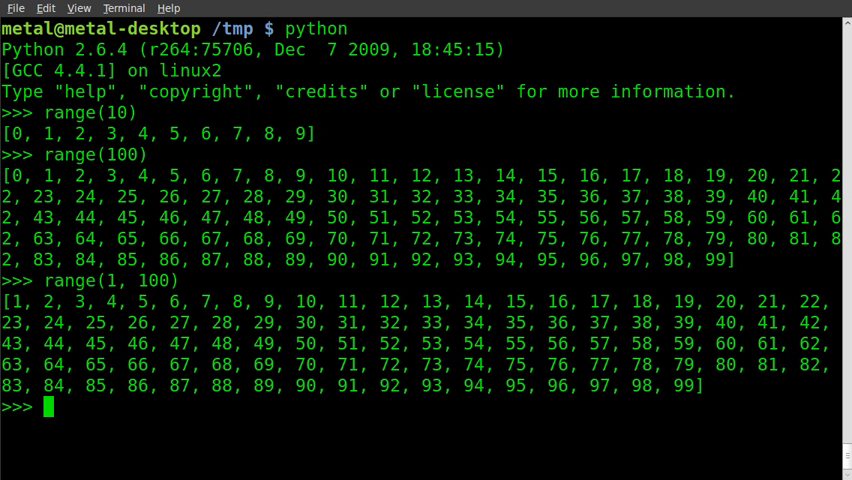
type("range(1, 100)")
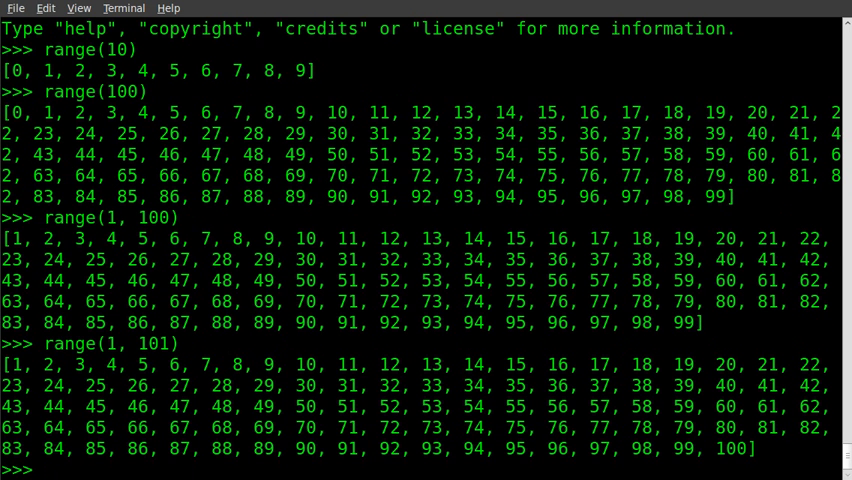
type("range(1, 101)")
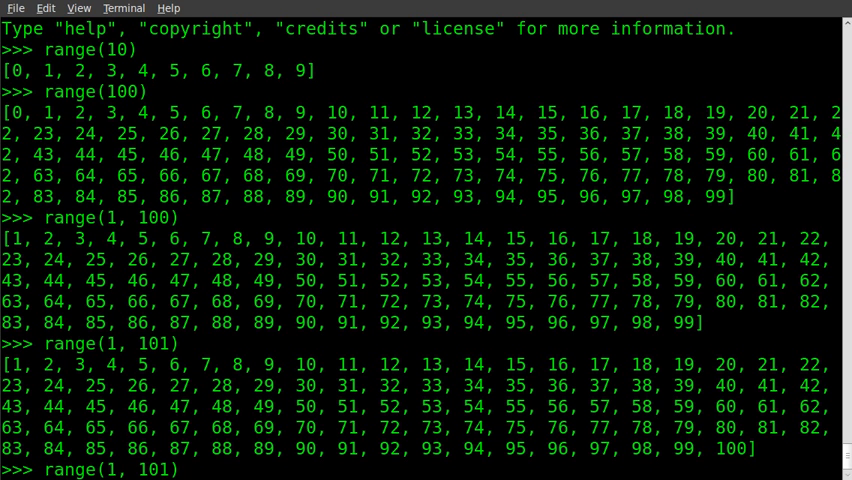
- Evaluate range(10, 101, 2) to list even numbers from 10 to 100
type(",")
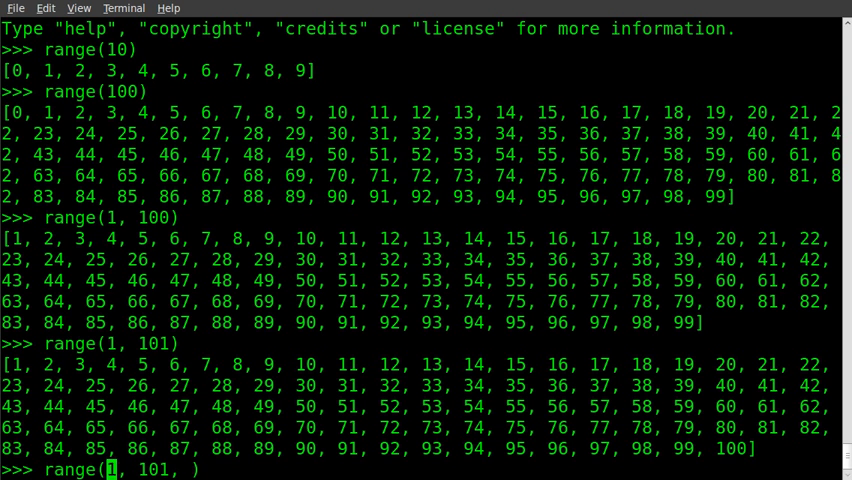
type("0")
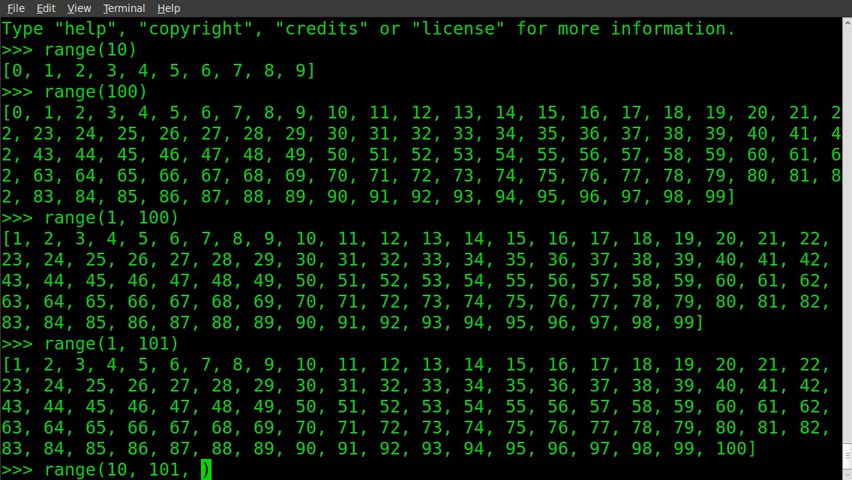
type("2")
key("Return")
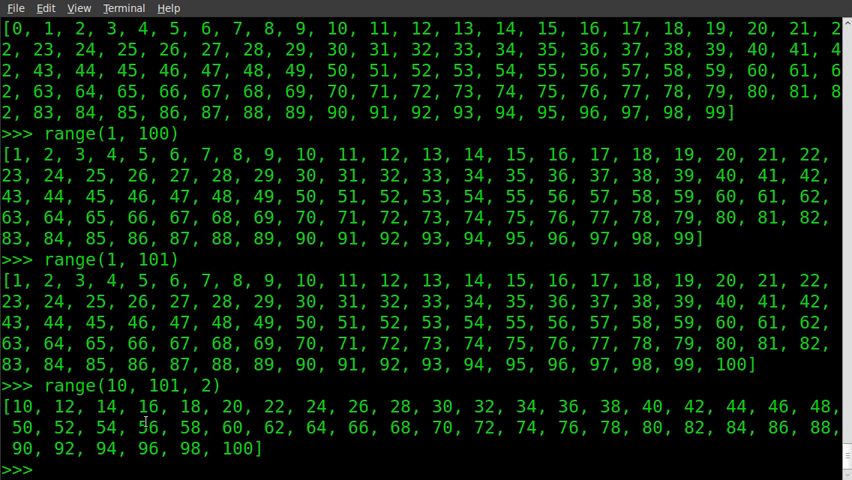
mouse_move(296, 338)
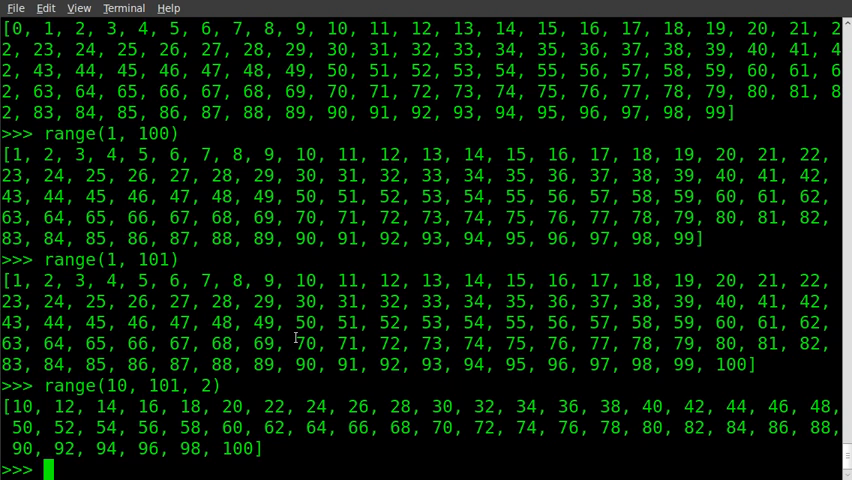
type("range(10, 101, 2)")
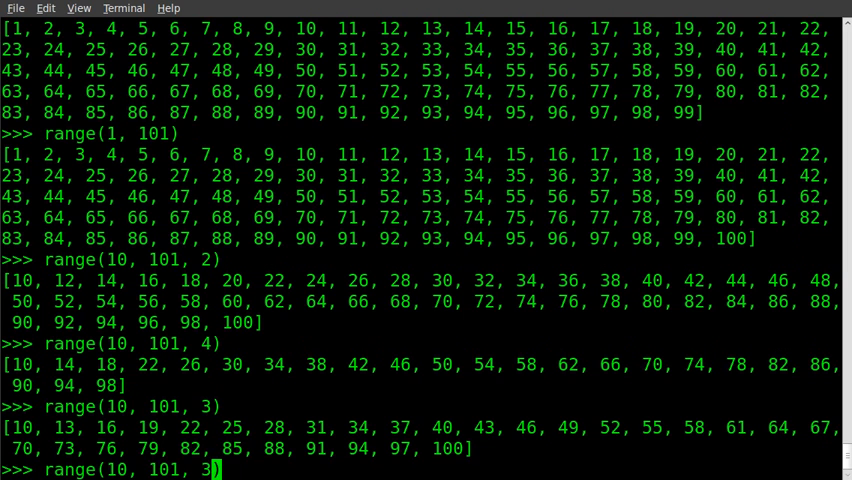
- Edit the recalled line to range(3, 9, 3) and run it, printing [3, 6]
type("3")
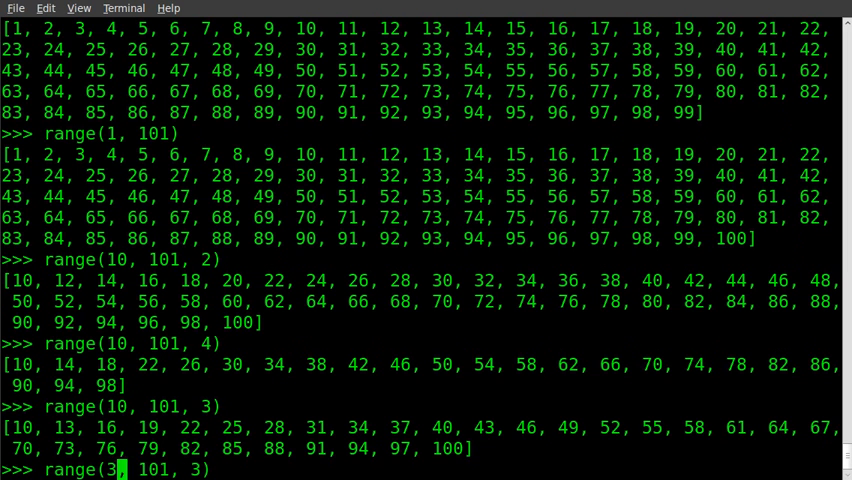
type("9")
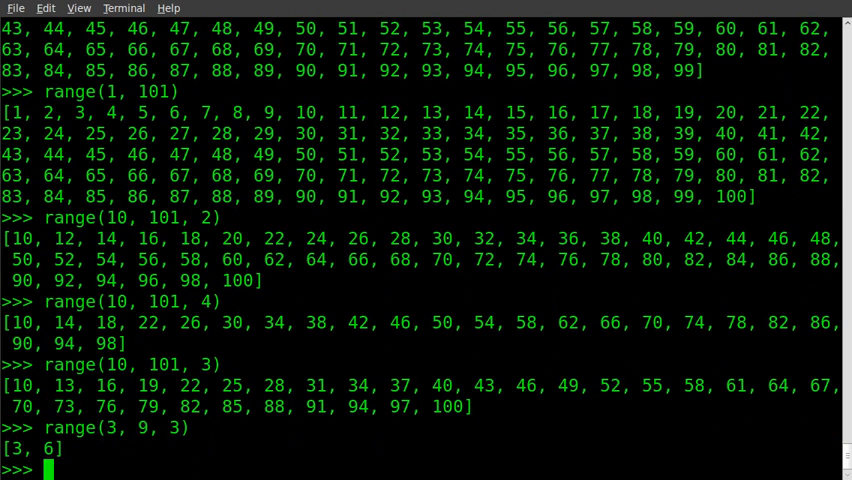
type("range(3, 9, 3)")
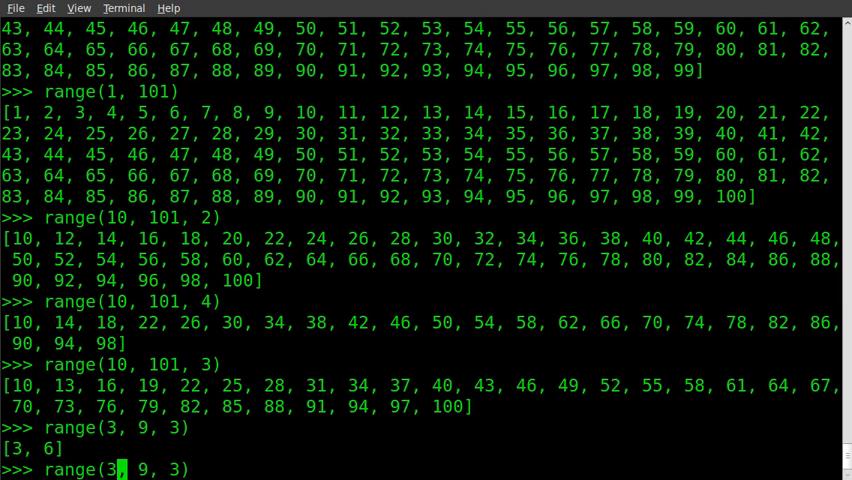
- Run range(3, -9) for an empty list, then range(3, -9, -1) counting down to -8
type("-")
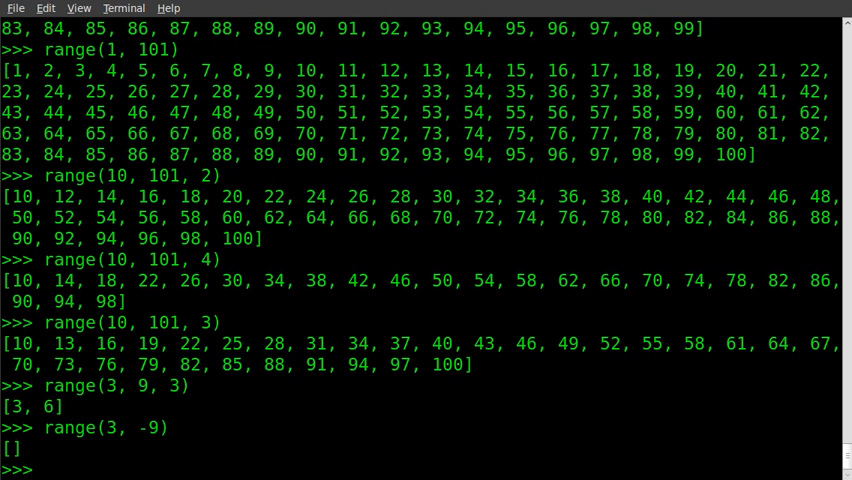
type("range(3, -9)")
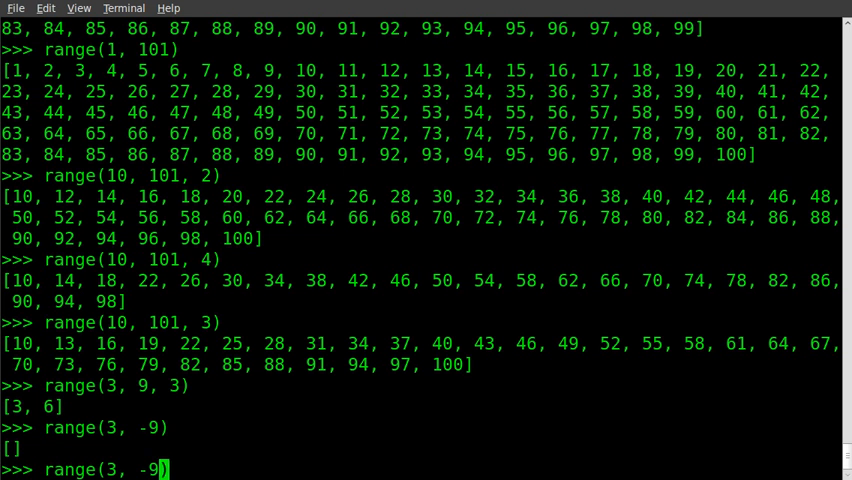
type(", -1")
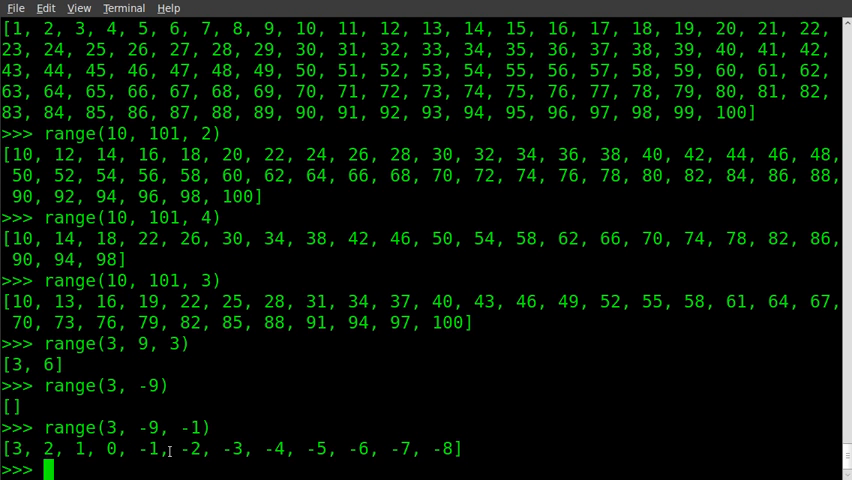
mouse_move(503, 428)
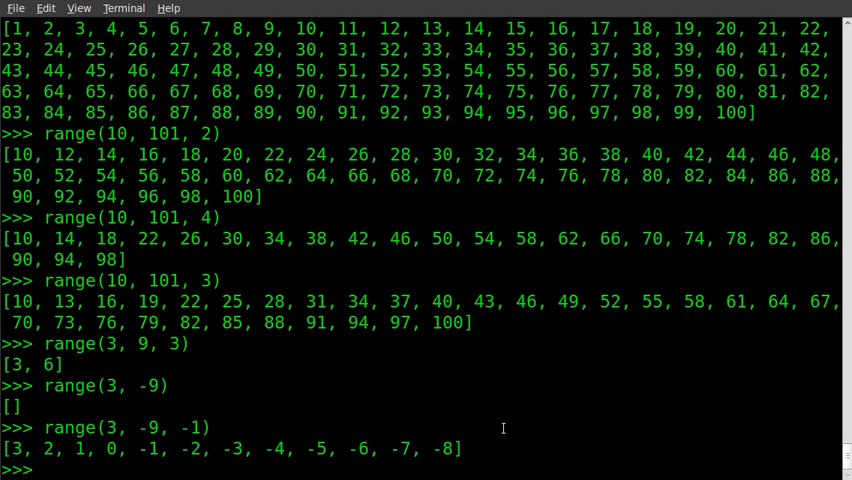